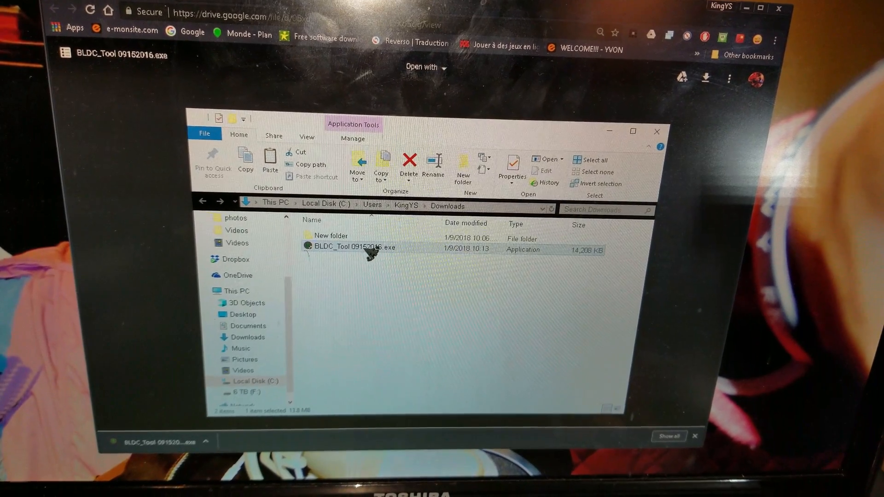
Launch BLDC_Tool 09152016.exe from Downloads and answer Yes to the User Account Control prompt
double_click(354, 247)
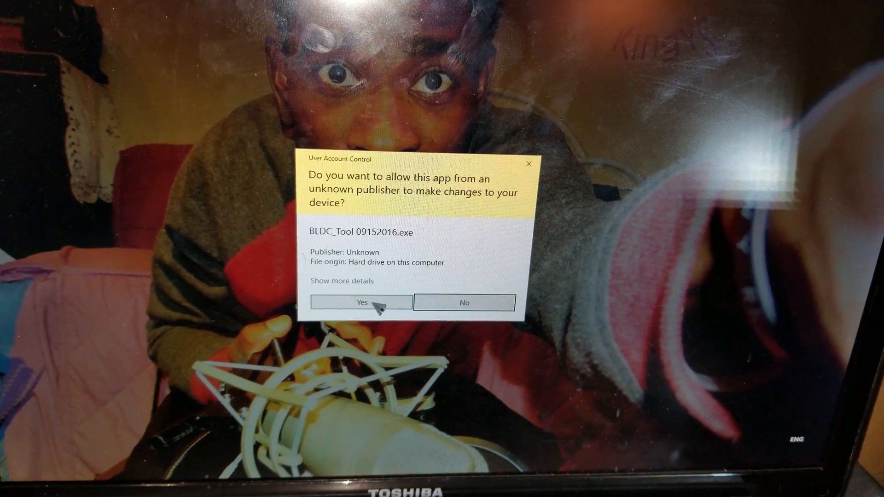
click(360, 302)
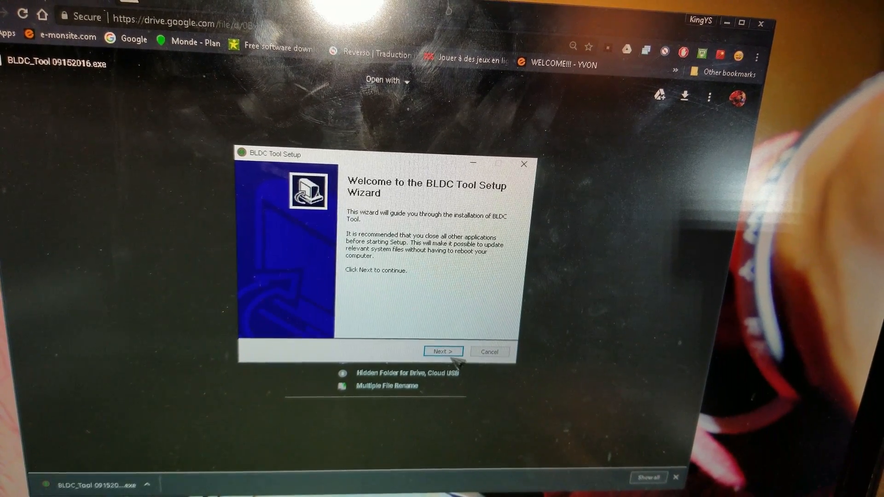
Accept the GNU license, install to the default Program Files folder, and finish with Launch BLDC Tool checked
click(443, 350)
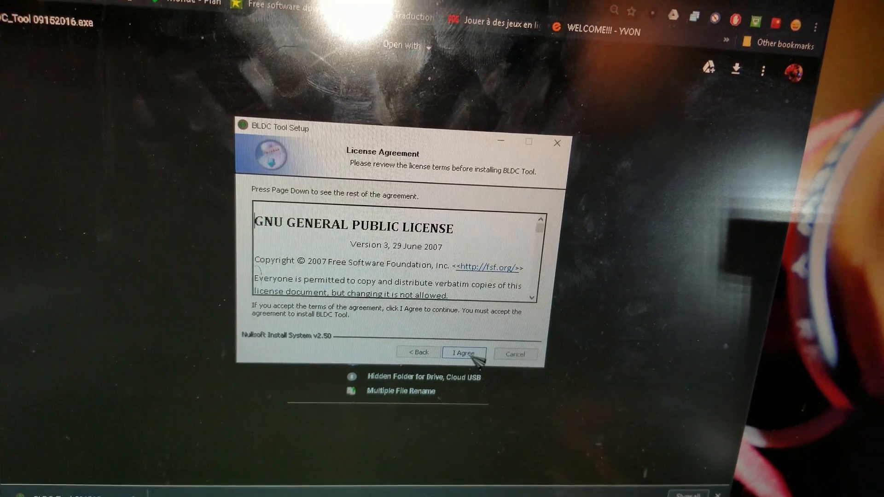
click(463, 353)
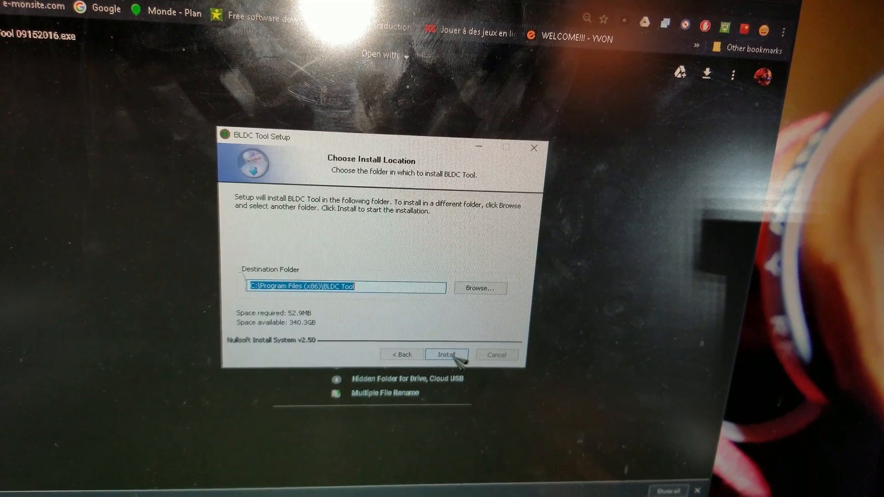
click(446, 354)
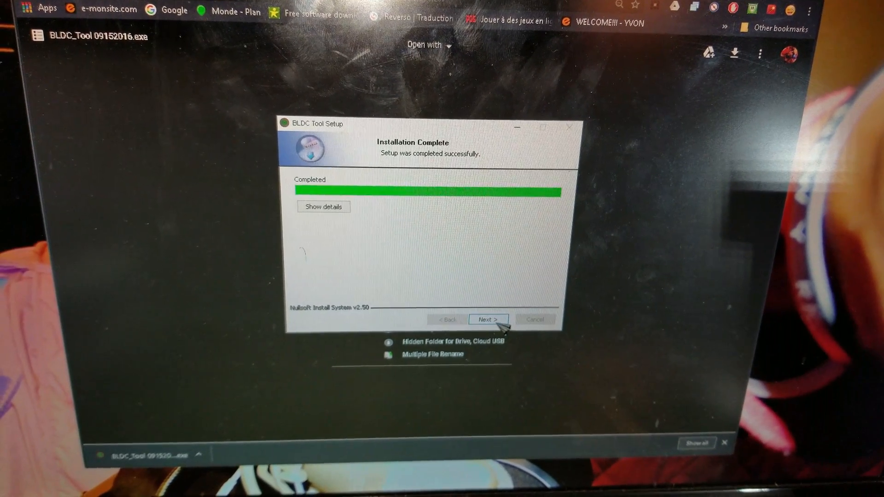
click(488, 319)
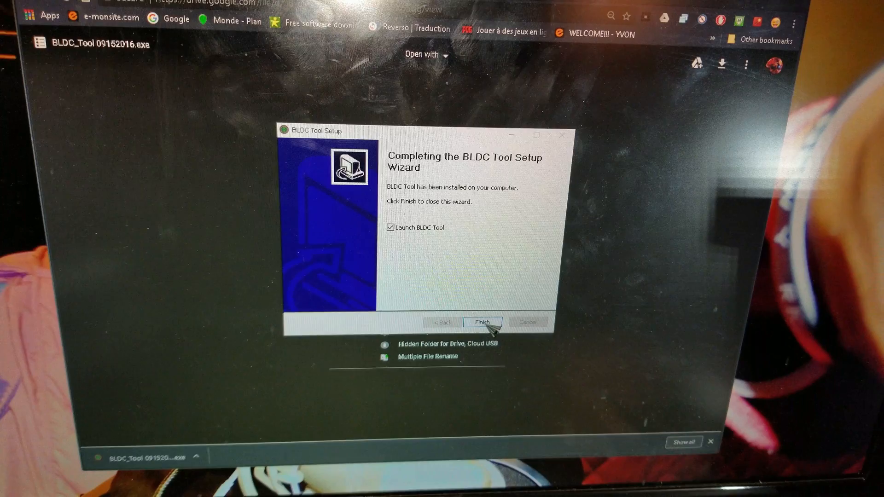
click(481, 322)
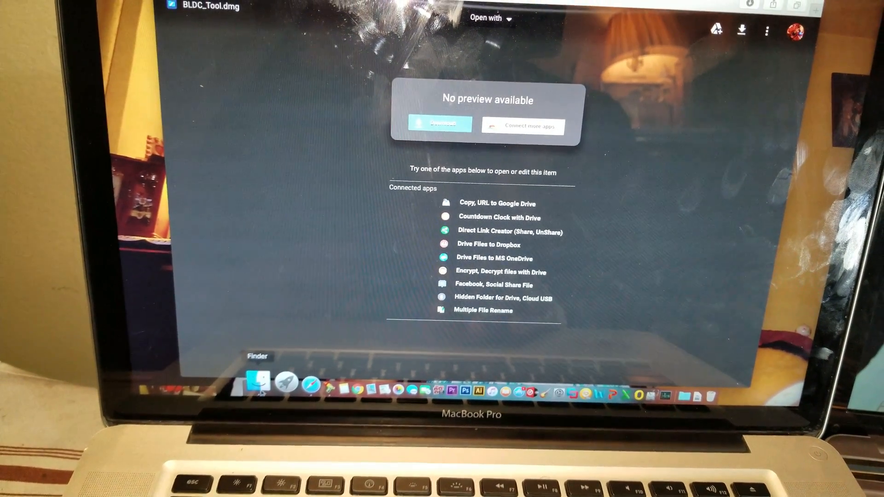
Open BLDC_Tool.dmg from the Finder Downloads folder
click(258, 381)
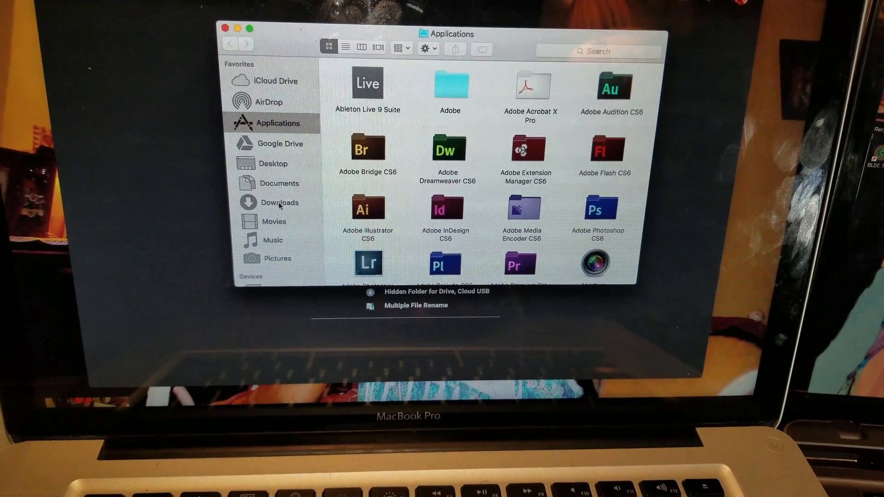
click(279, 203)
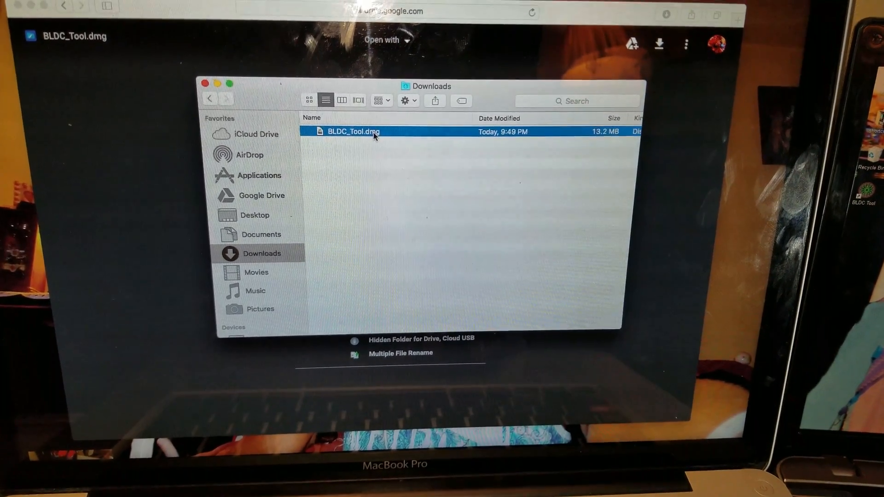
double_click(353, 132)
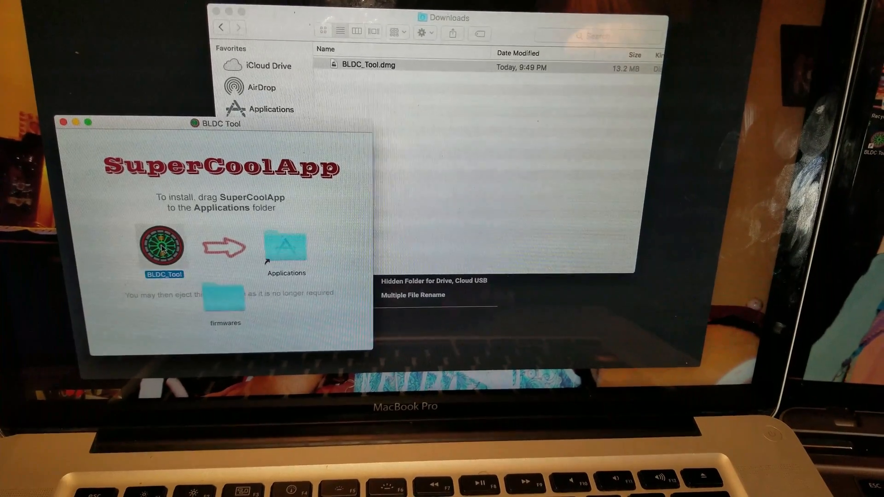
Drag BLDC_Tool and firmwares into Applications, replacing the old firmwares folder, and close the installer window
drag(163, 249, 265, 234)
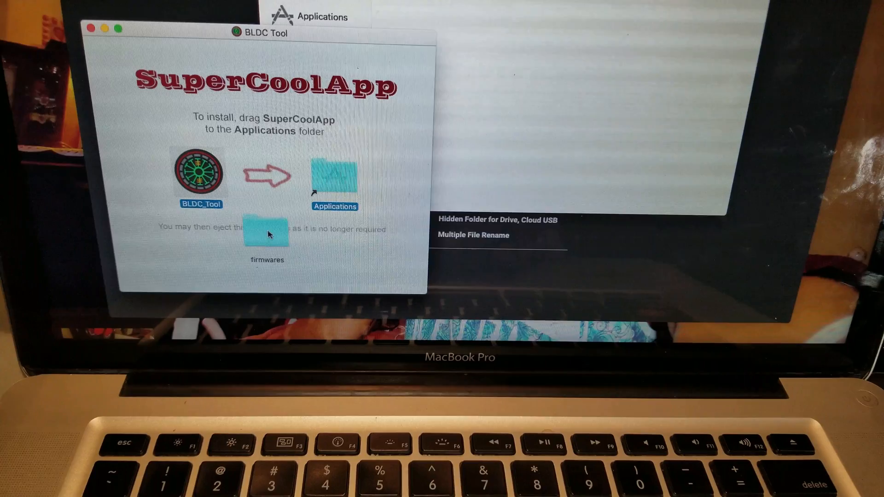
drag(267, 231, 319, 175)
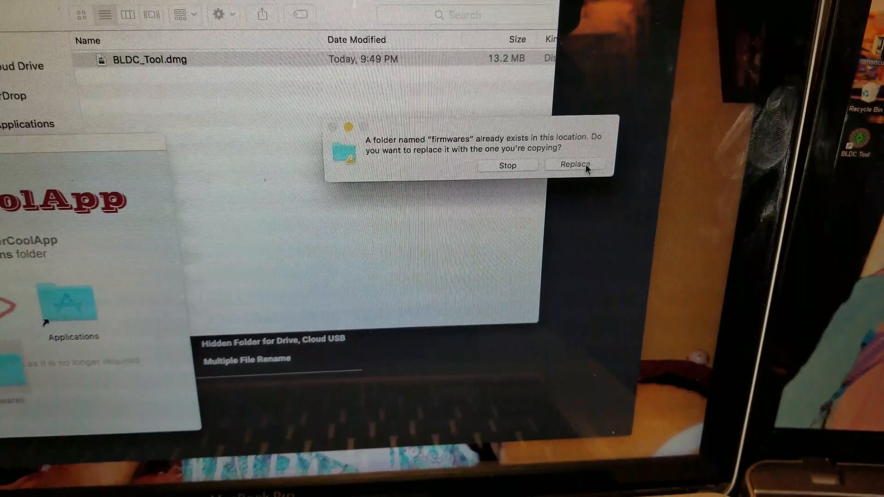
click(574, 165)
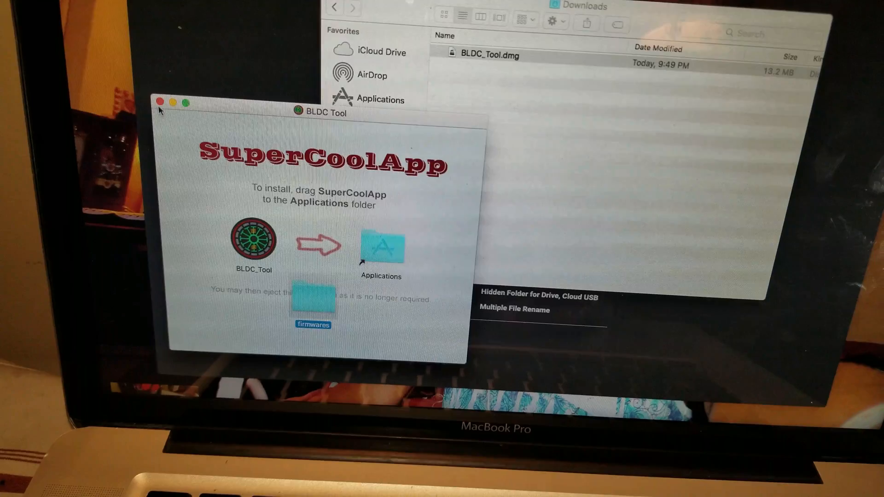
click(160, 103)
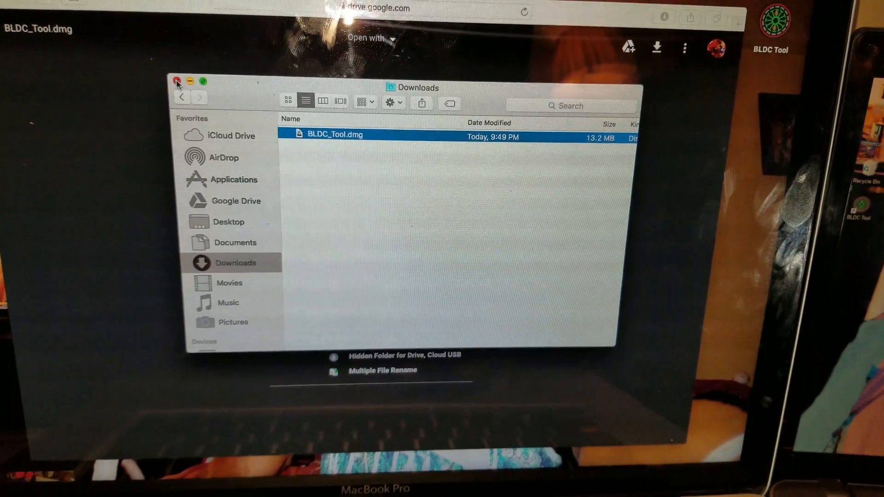
Close the Downloads window and go to Security & Privacy in System Preferences
click(177, 82)
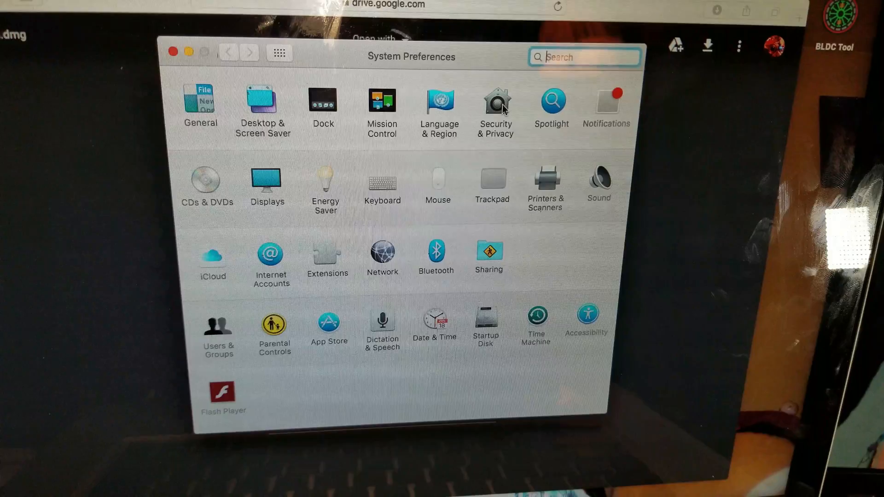
click(495, 107)
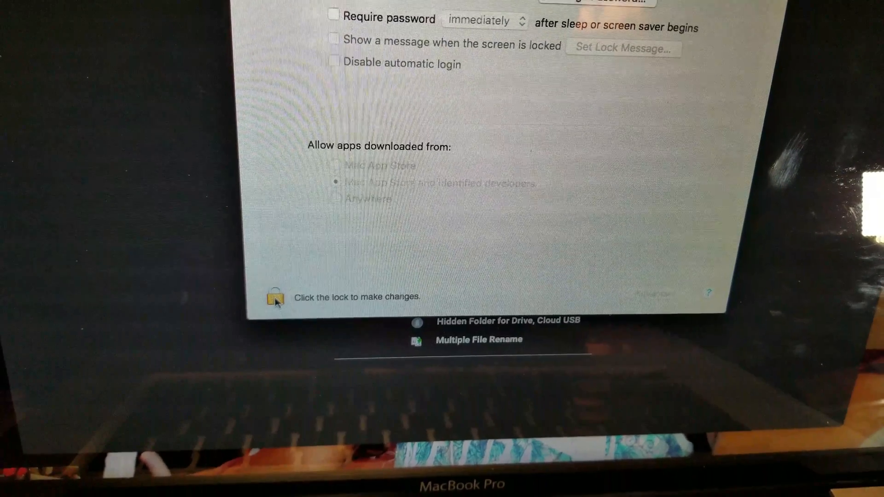
Unlock Security & Privacy via the padlock using the administrator password
click(277, 297)
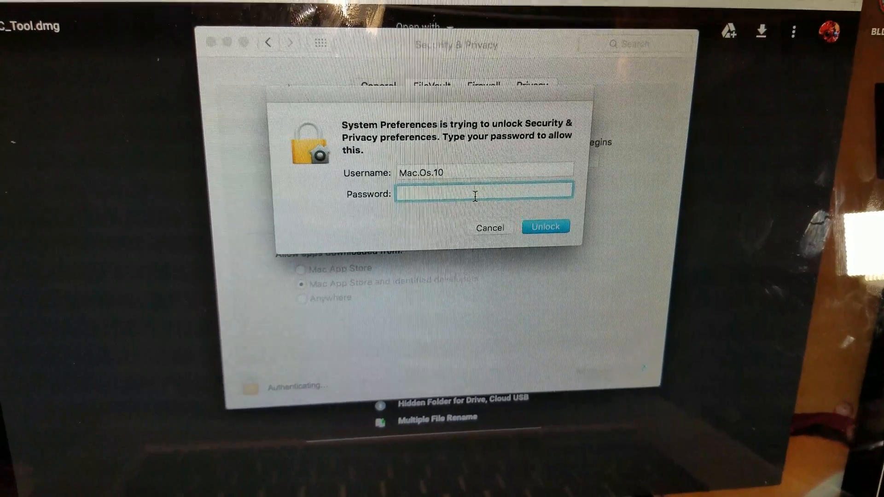
text(password)
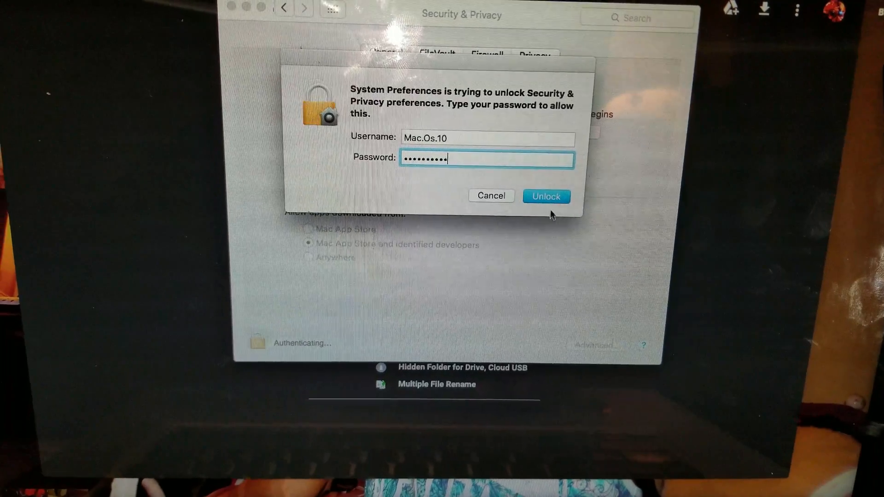
click(544, 196)
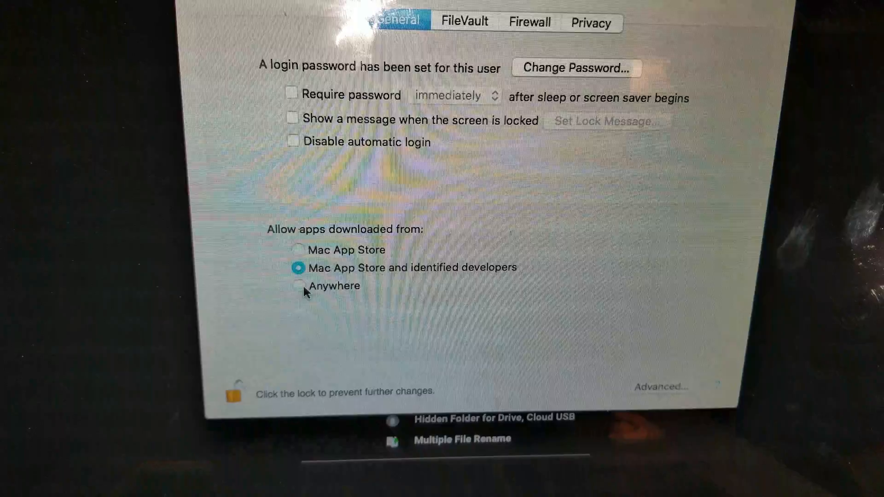
Allow apps from Anywhere, confirm Allow From Anywhere, relock the padlock and close the window
click(300, 287)
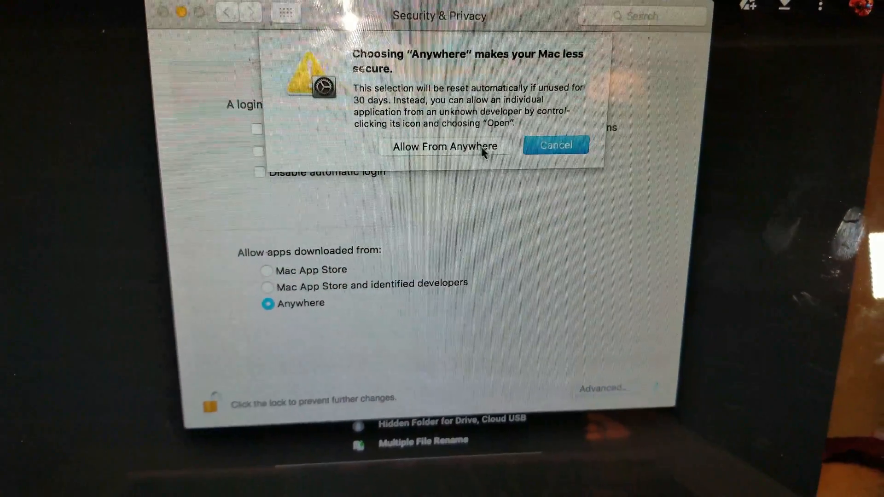
click(446, 146)
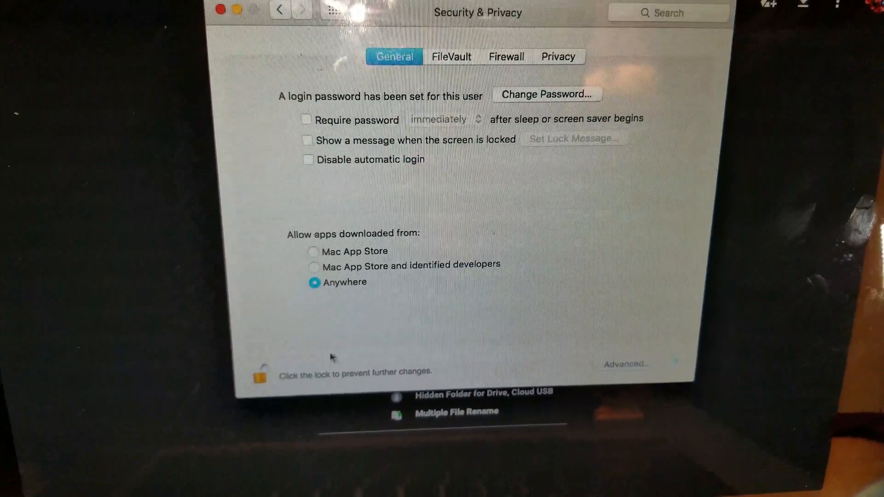
click(261, 374)
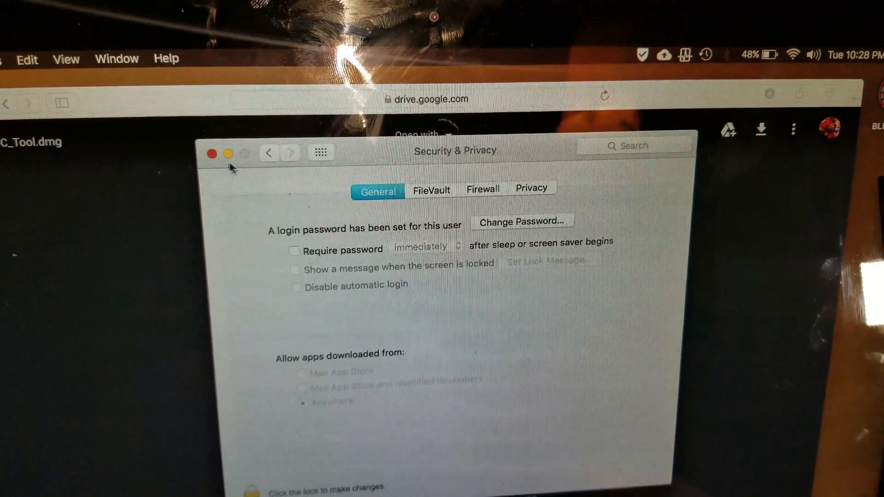
click(212, 154)
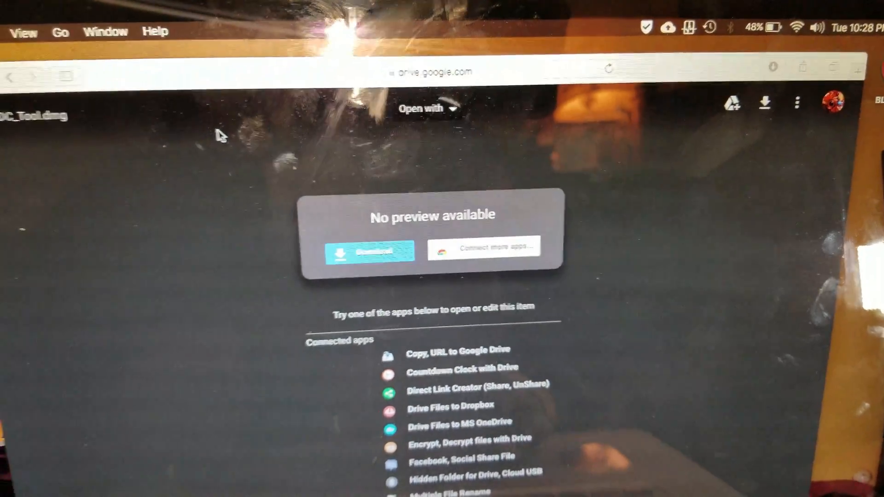